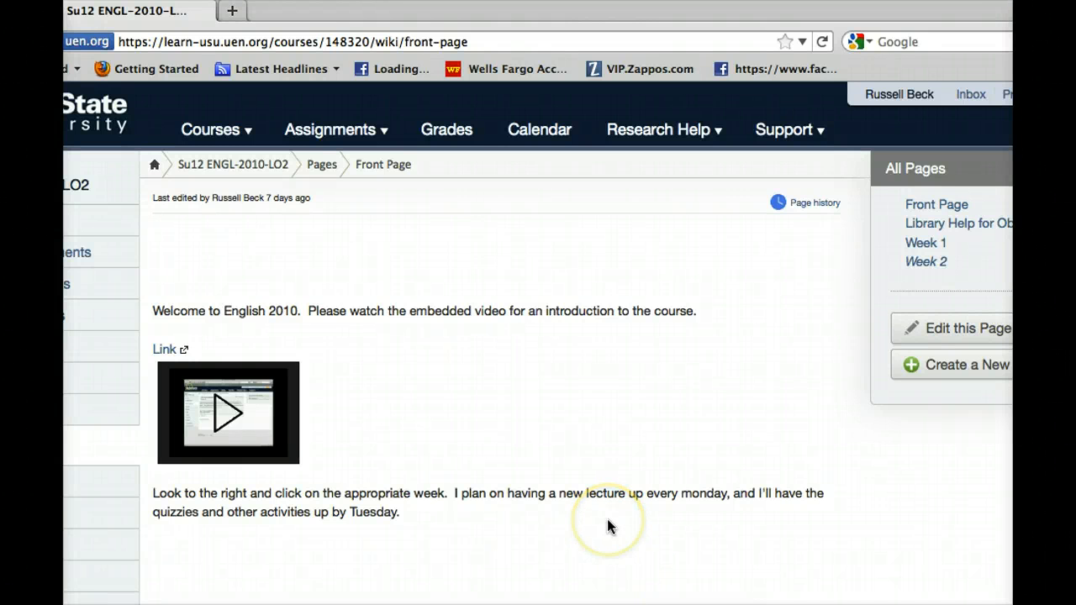
mouse_move(610, 526)
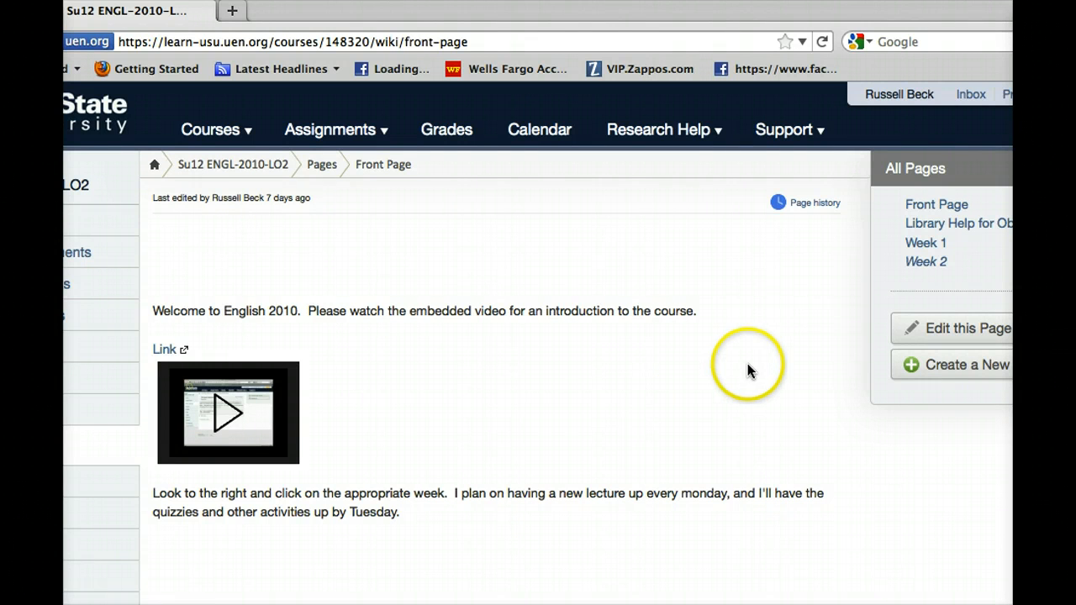
mouse_move(760, 24)
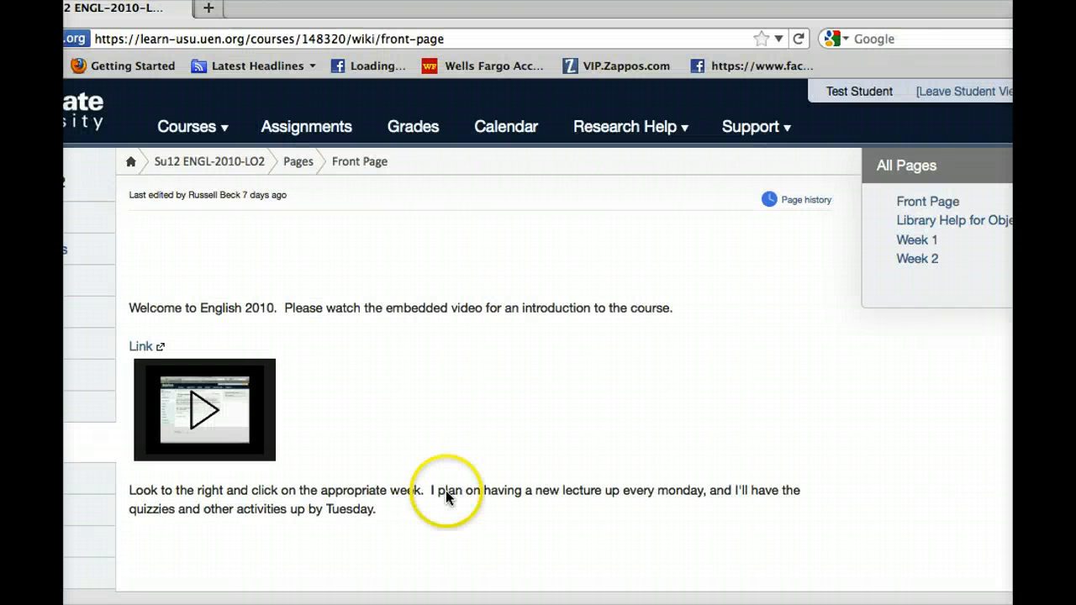
mouse_move(939, 225)
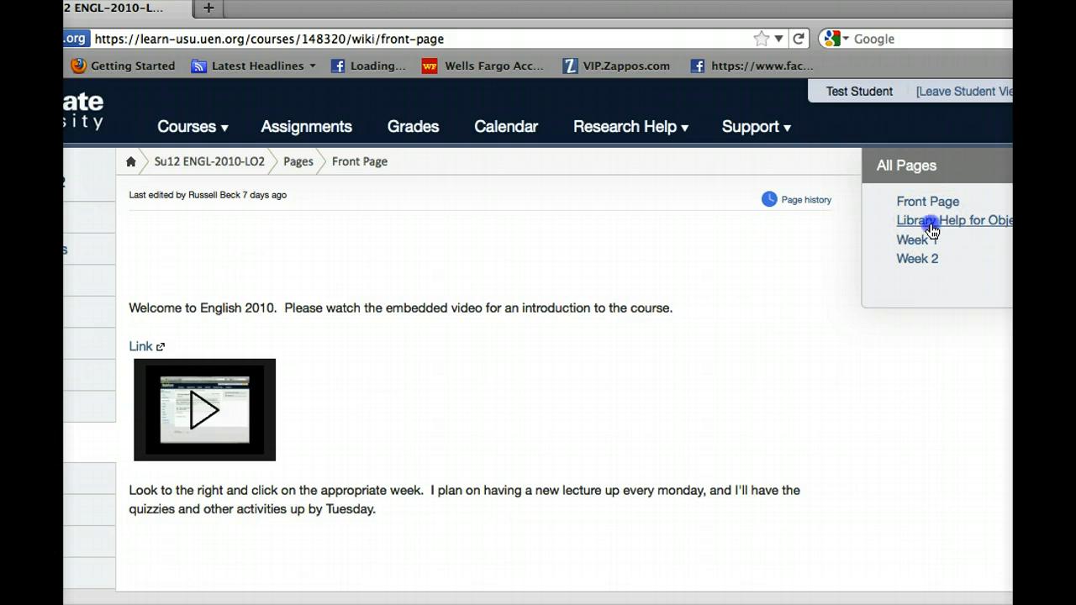
Open 'Library Help for Object Essay' from the All Pages sidebar, showing the librarian's note, video and guide link.
click(954, 221)
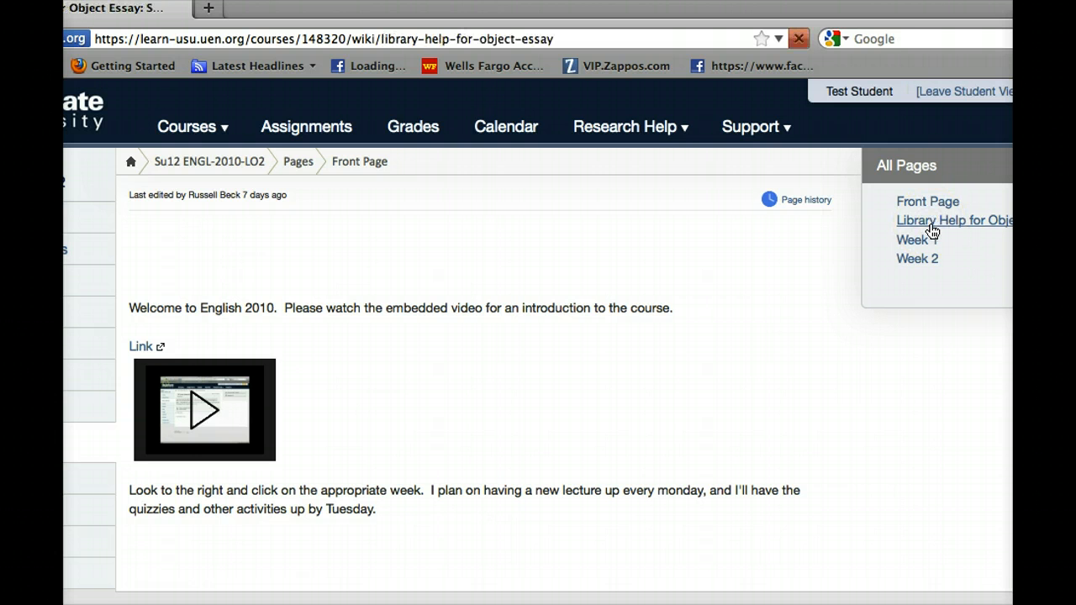
click(954, 220)
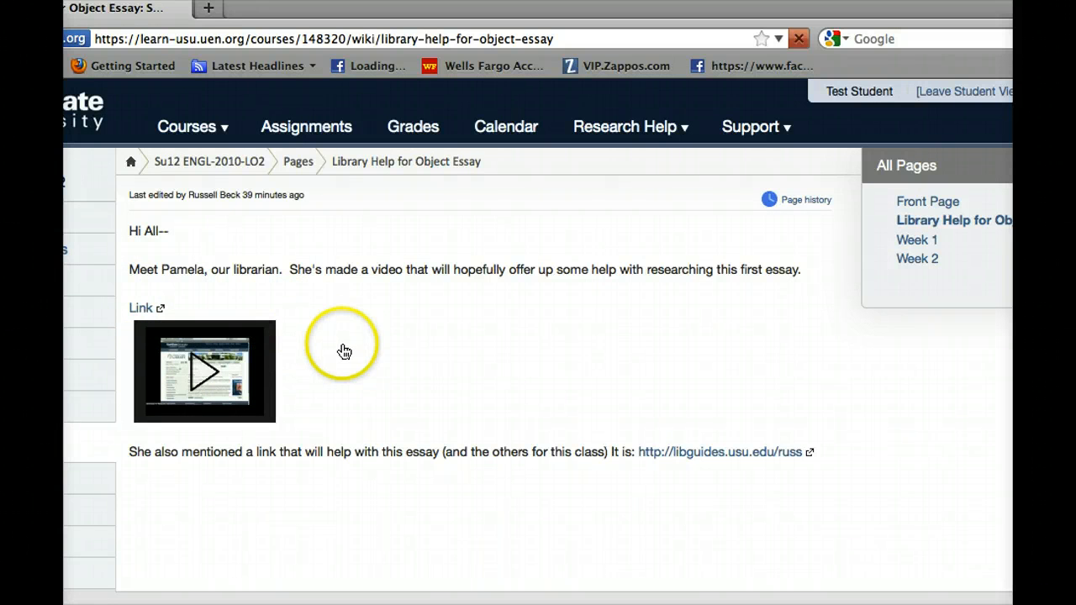
mouse_move(751, 488)
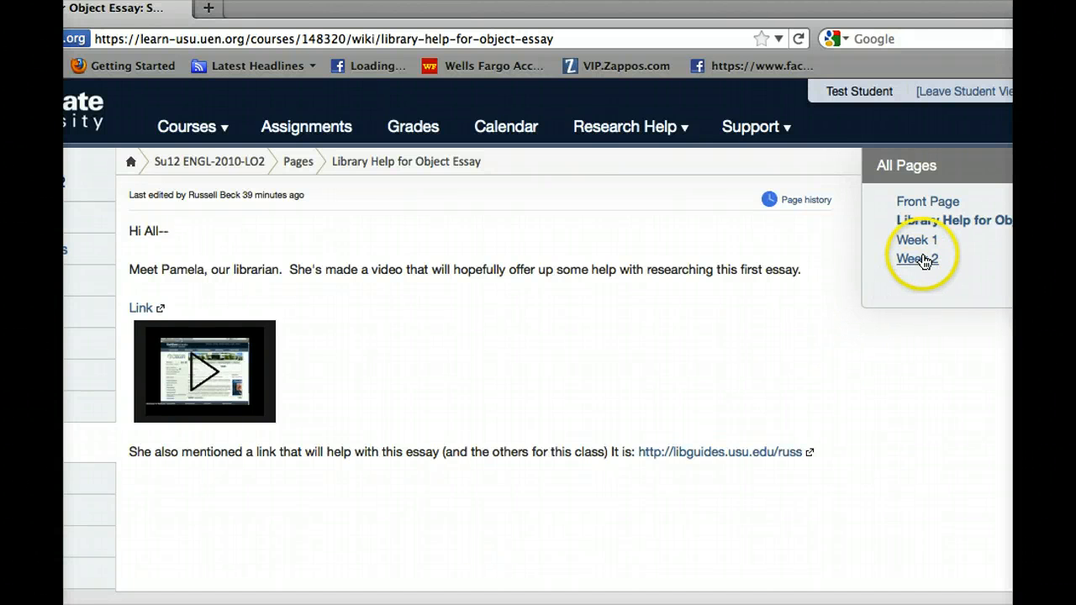
Open the 'Week 2' page from the All Pages sidebar, listing readings, reading blog, Object Essay and quiz.
click(917, 258)
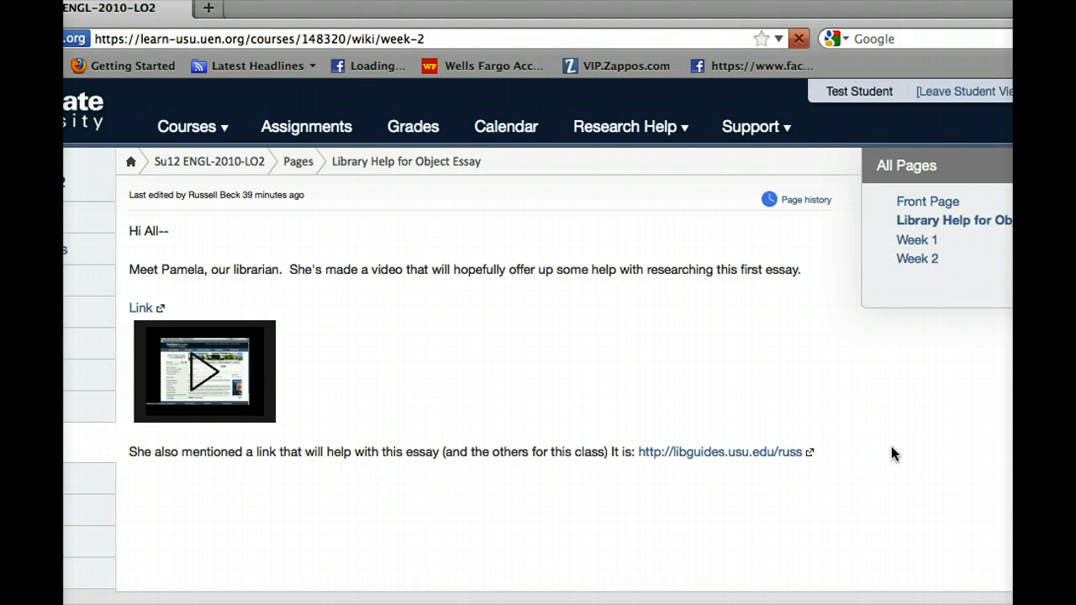
click(917, 258)
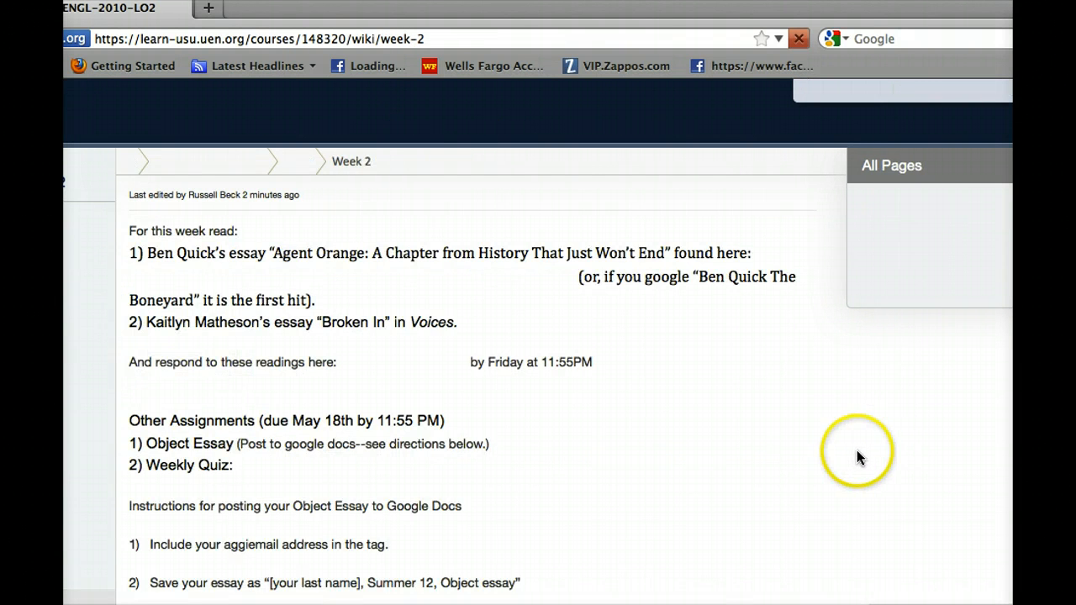
mouse_move(852, 457)
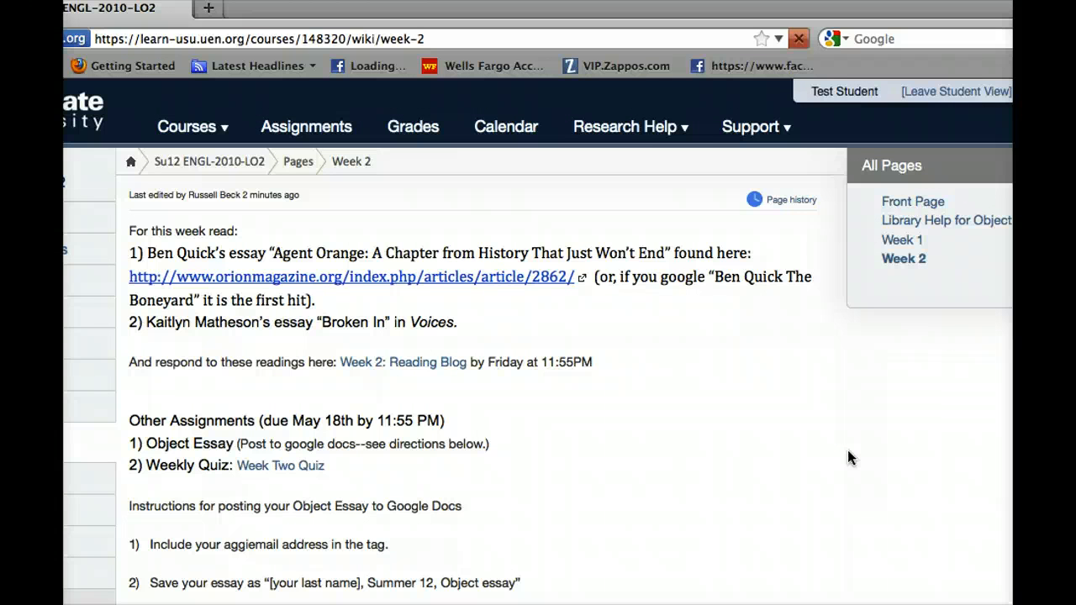
click(798, 38)
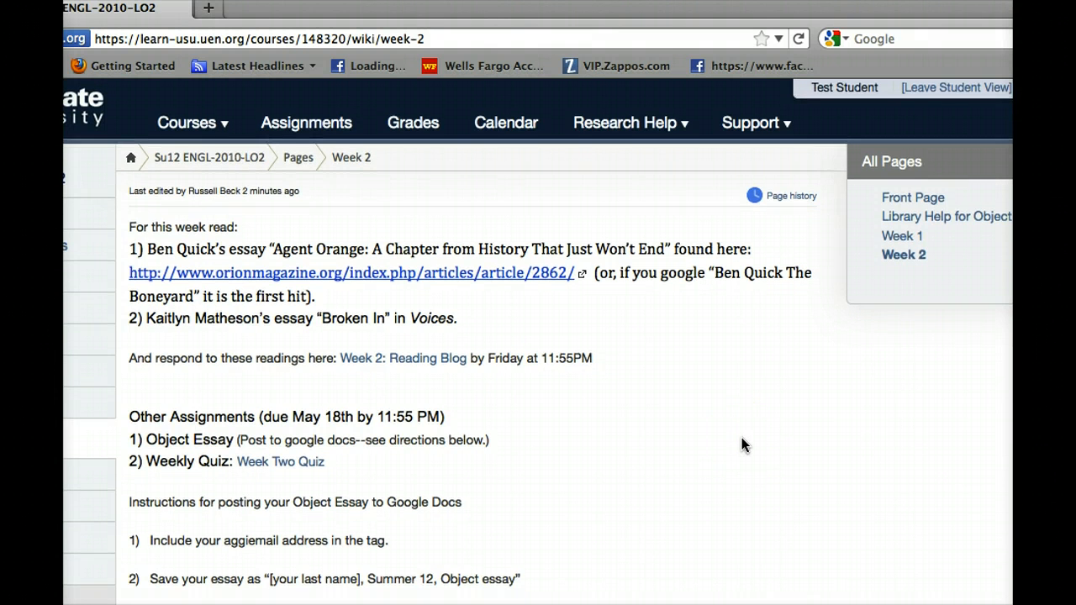
Scroll through the Week 2 readings and assignments and back to review them.
scroll(down, 3)
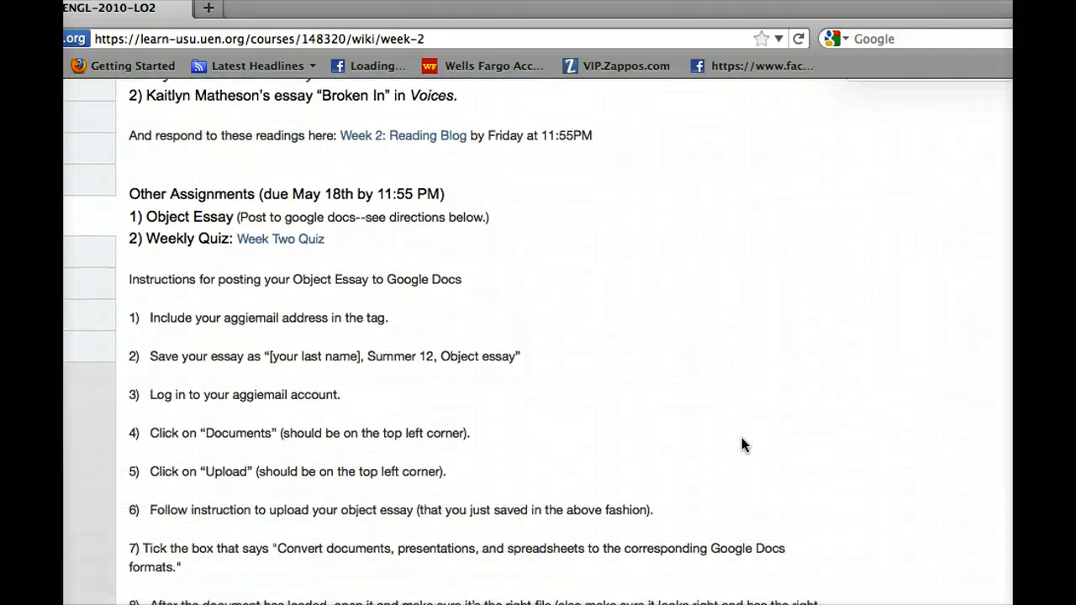
scroll(down, 3)
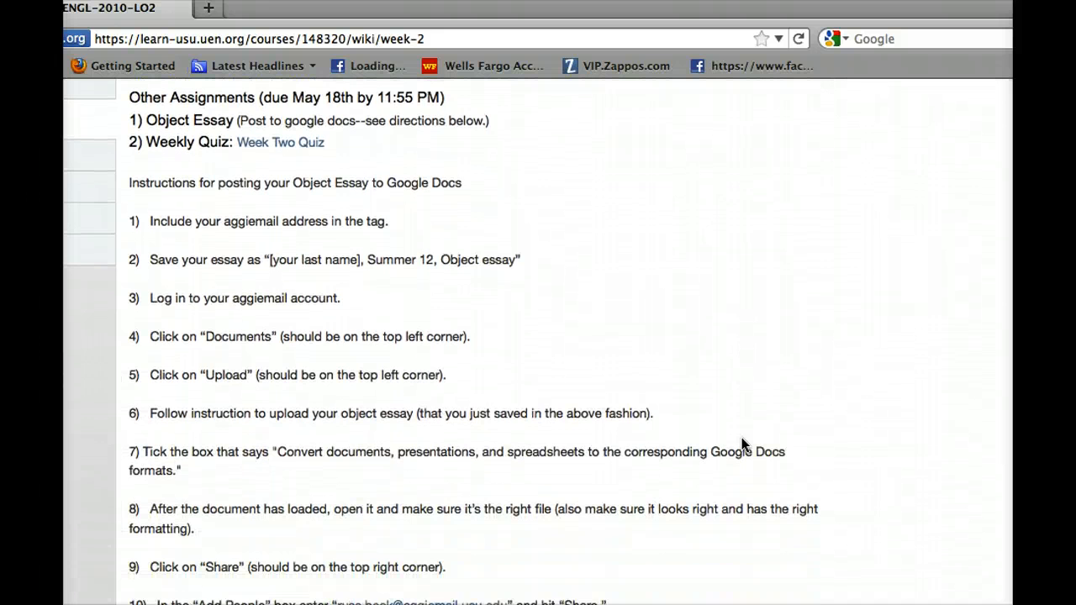
scroll(up, 3)
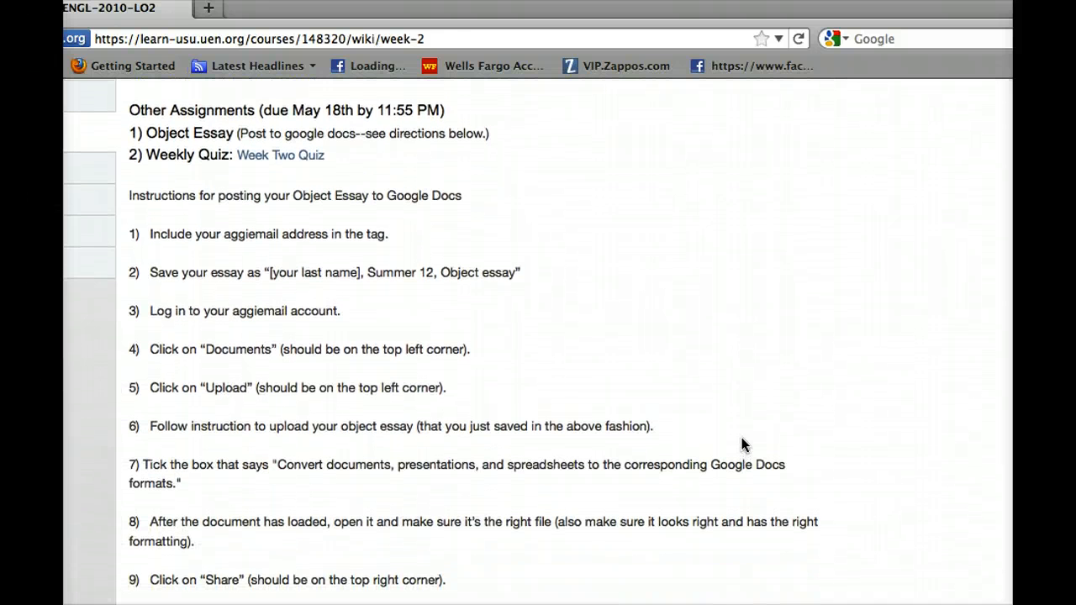
scroll(up, 3)
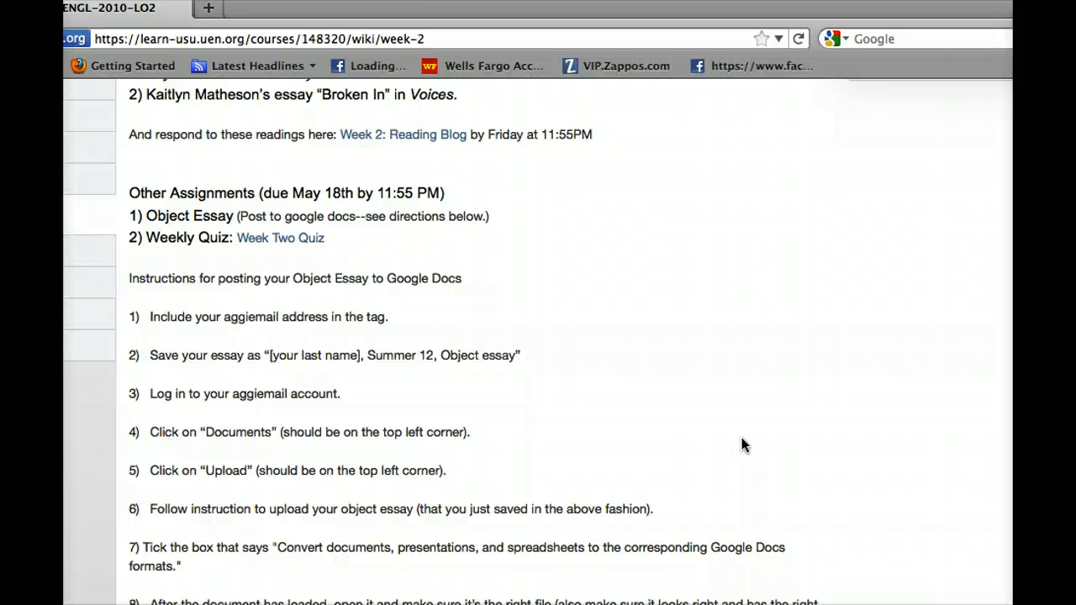
scroll(down, 3)
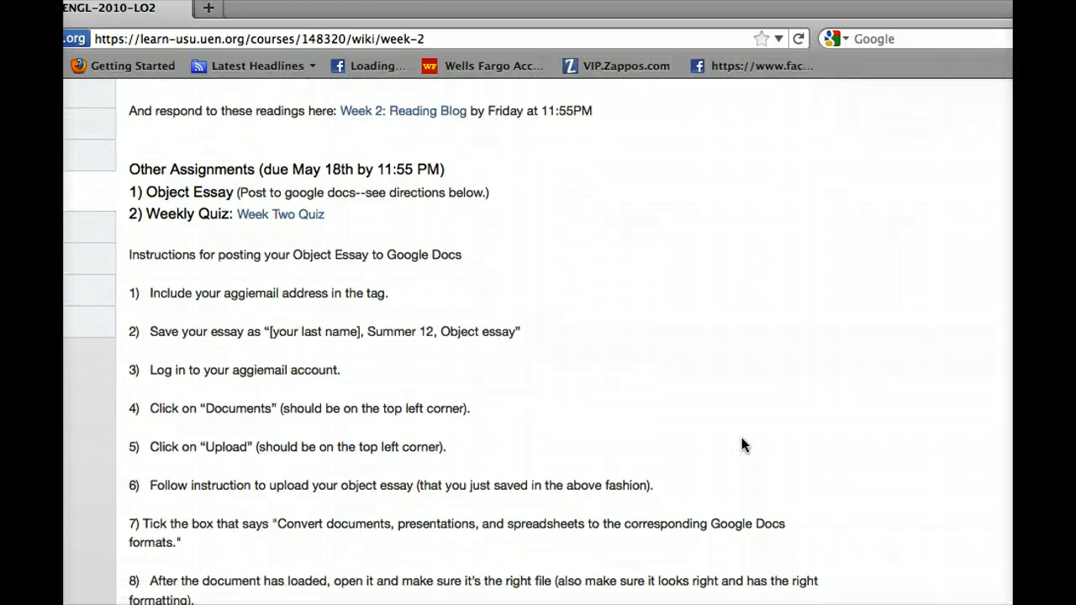
scroll(down, 3)
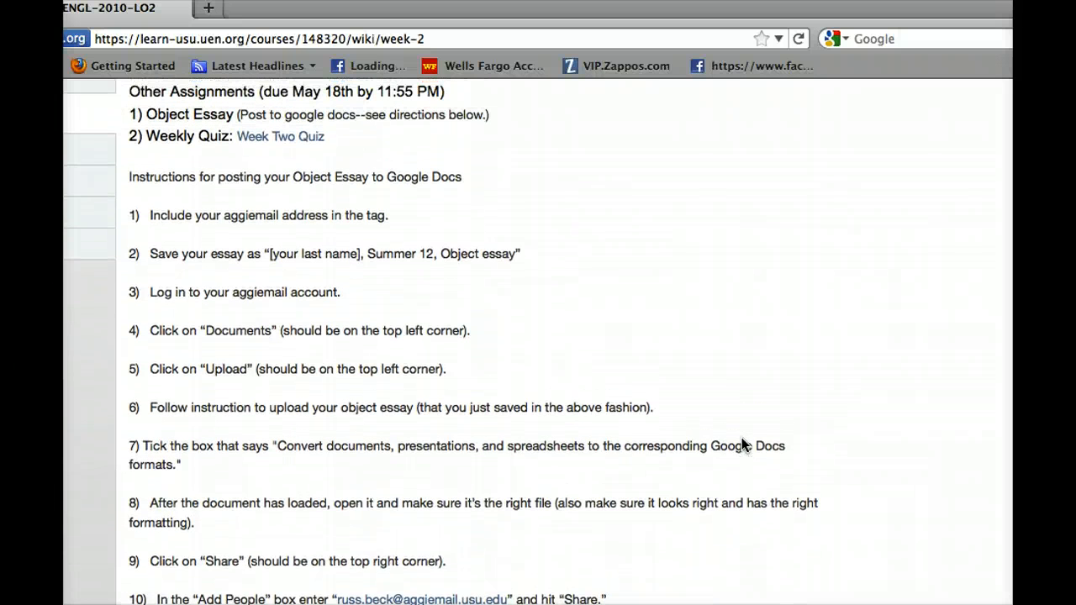
scroll(up, 3)
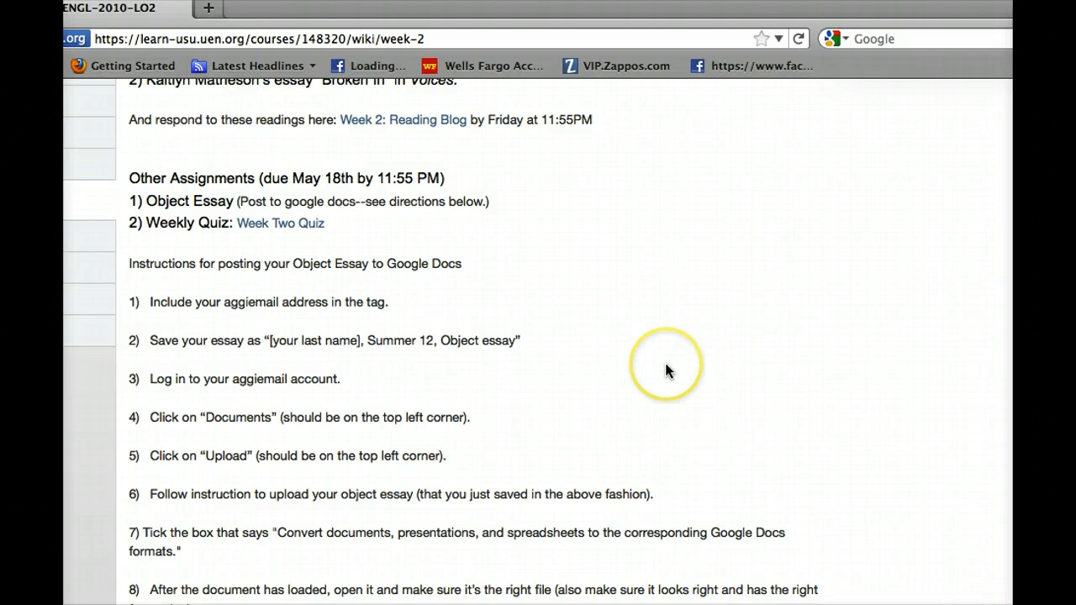
Scroll down to the numbered 'Instructions for posting your Object Essay to Google Docs' list.
scroll(down, 3)
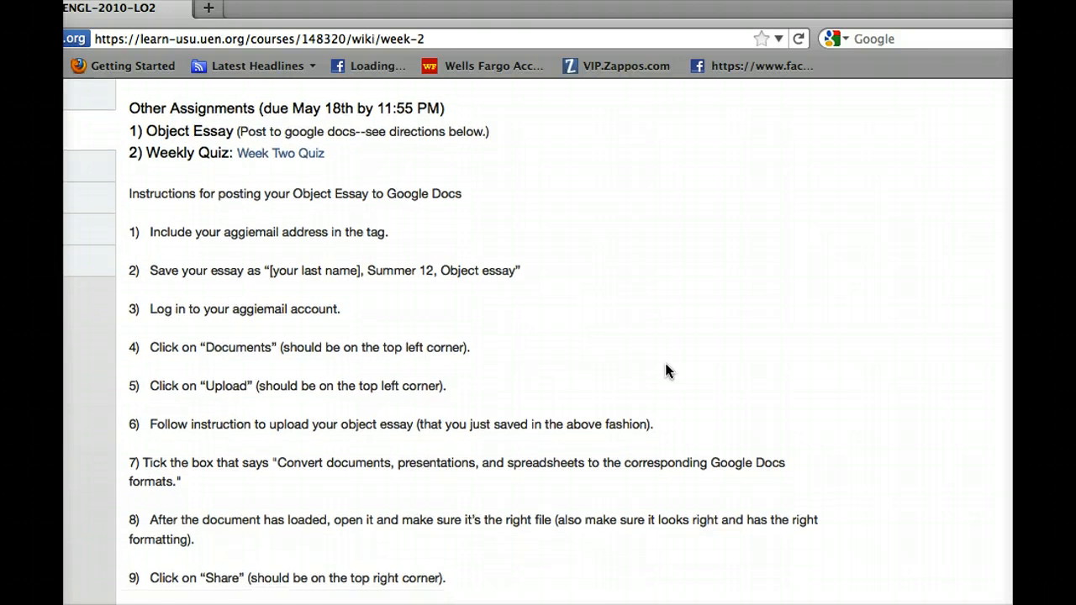
scroll(down, 3)
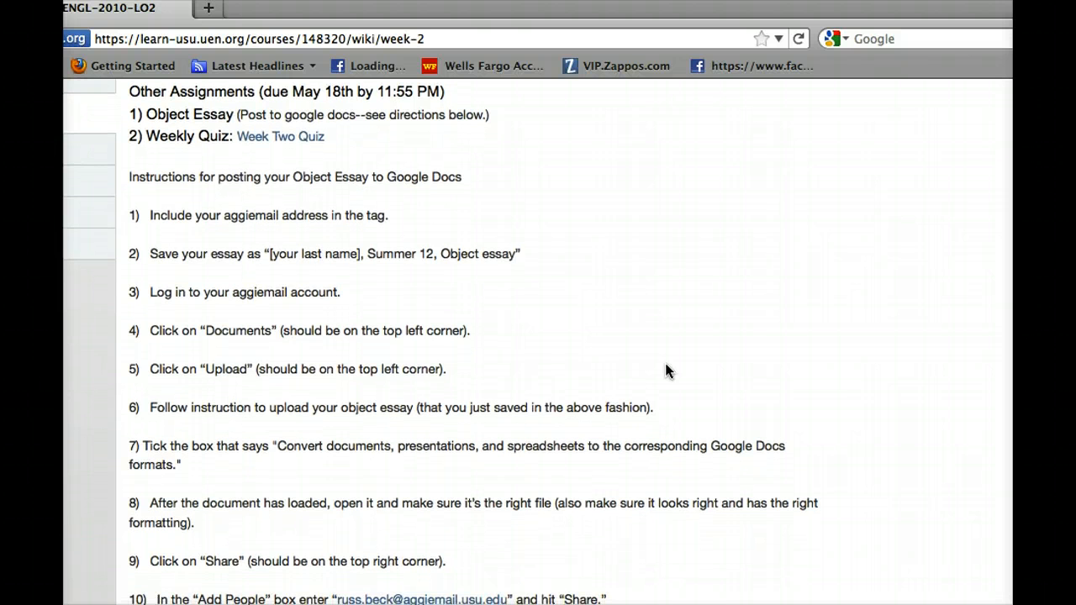
scroll(down, 3)
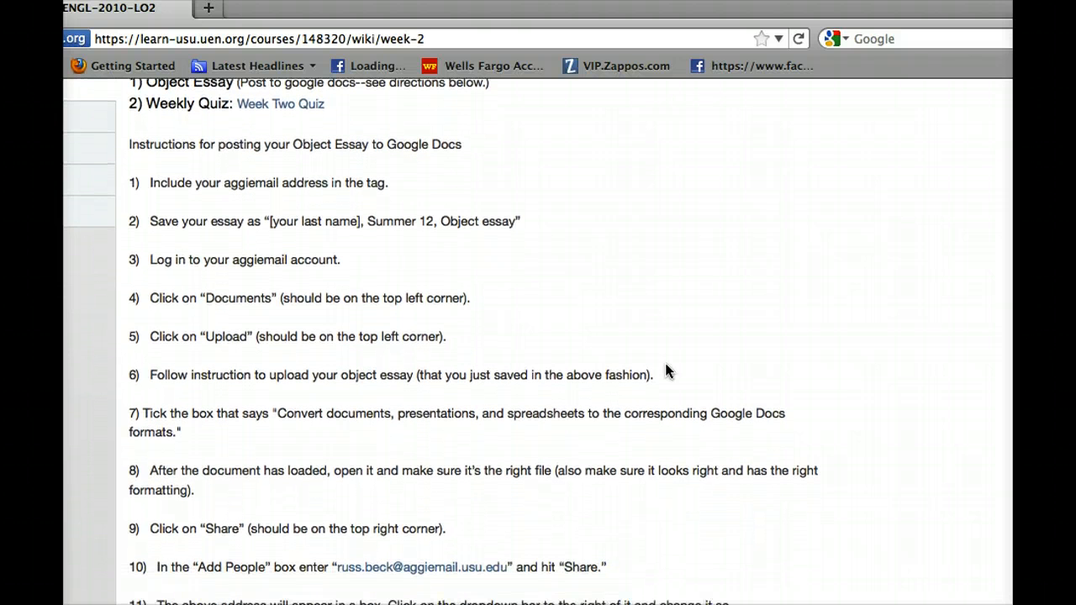
scroll(up, 3)
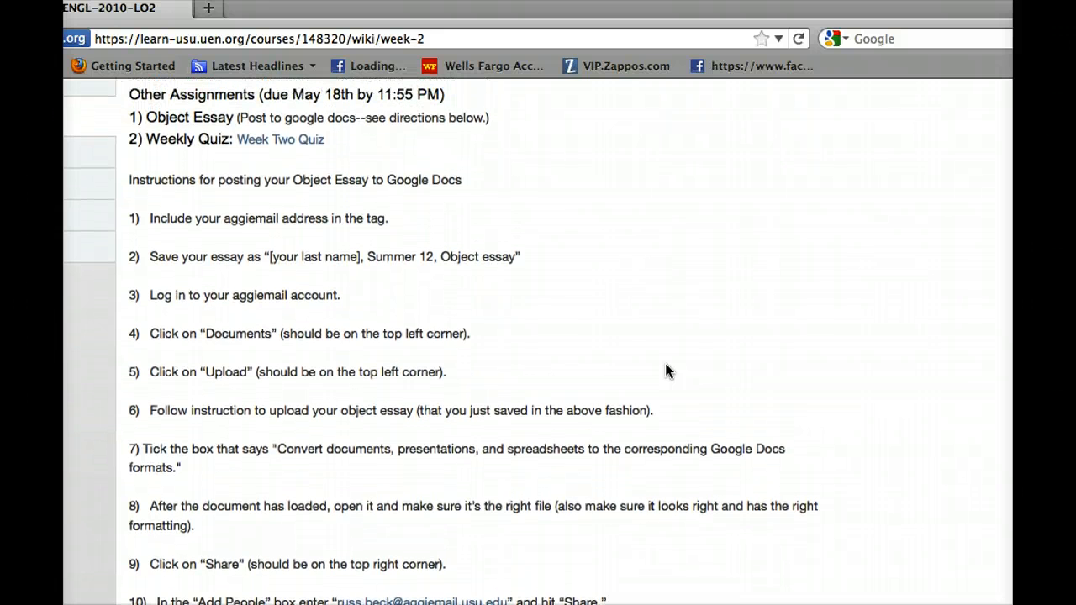
scroll(down, 3)
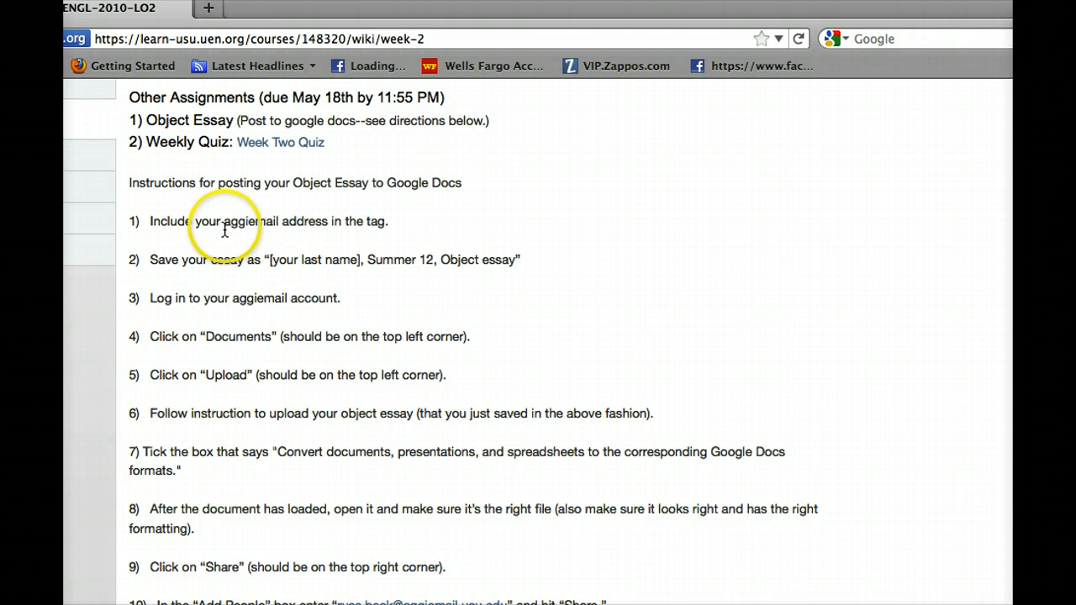
Highlight 'aggiemail address' in step 1 and '[your last name], Summer 12, Object essay' in step 2.
double_click(250, 221)
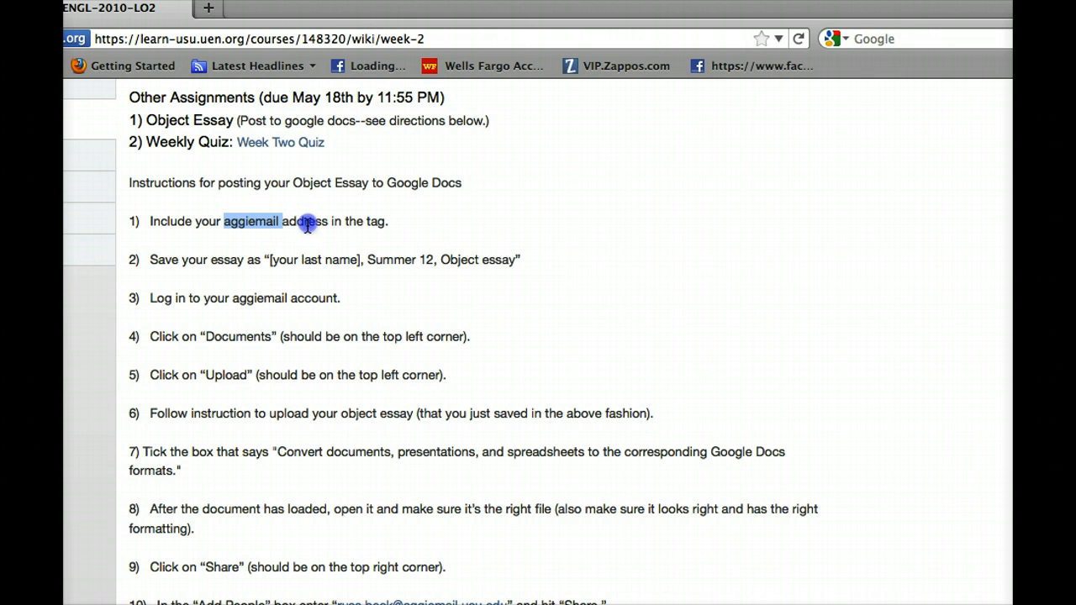
drag(277, 221, 330, 221)
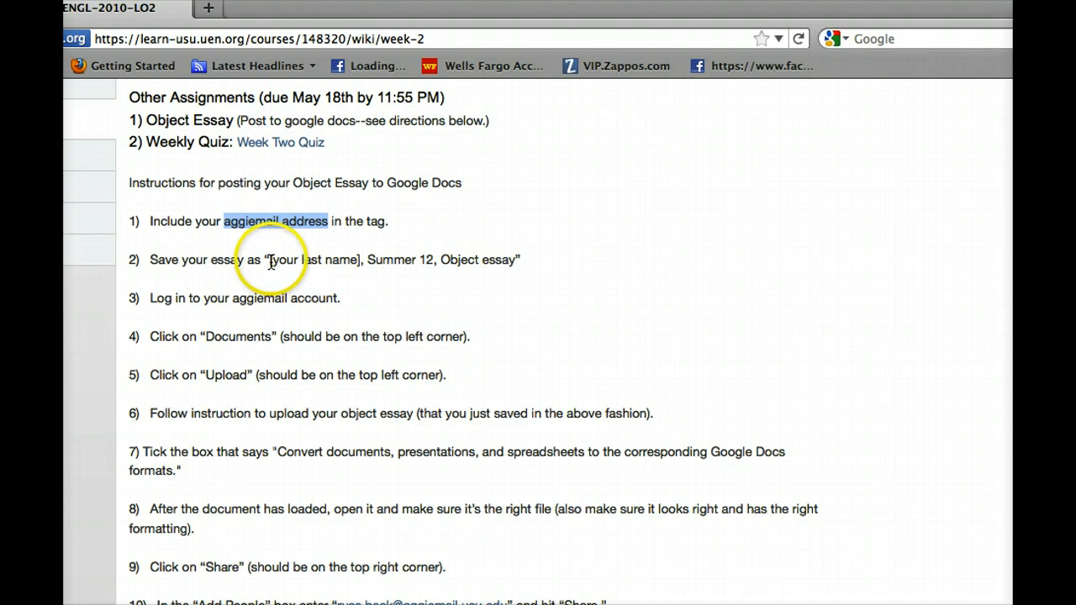
drag(268, 259, 520, 259)
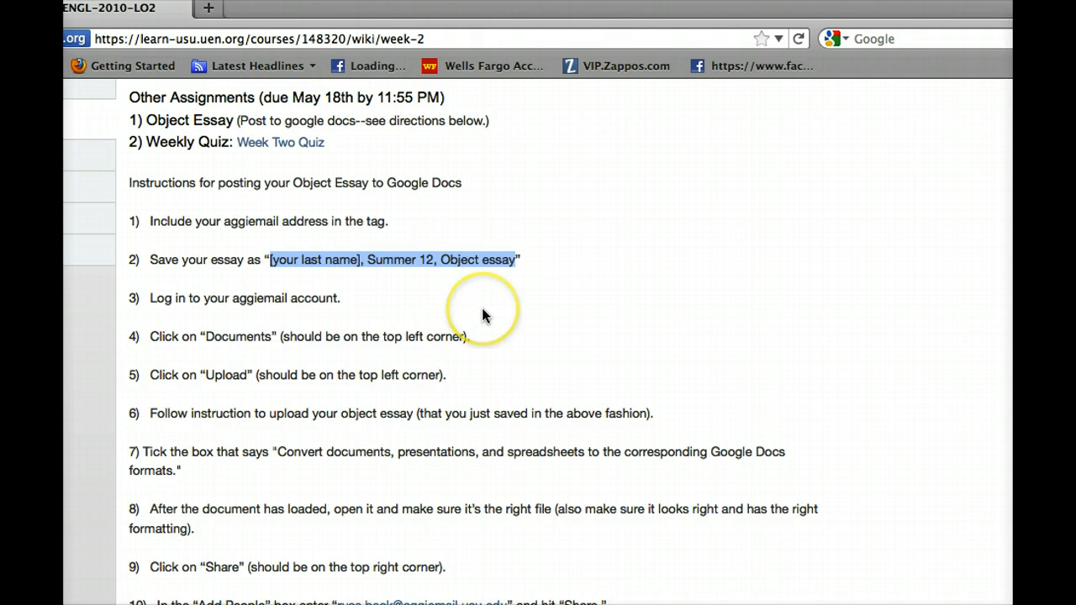
Scroll down through essay-sharing steps 9–11 of the posting instructions.
scroll(down, 3)
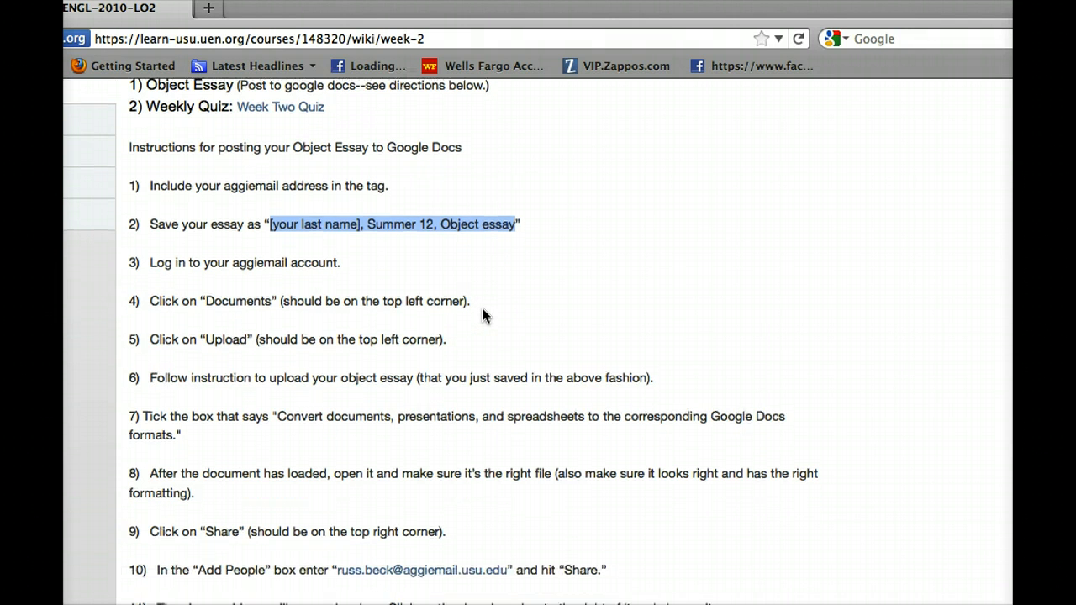
scroll(down, 3)
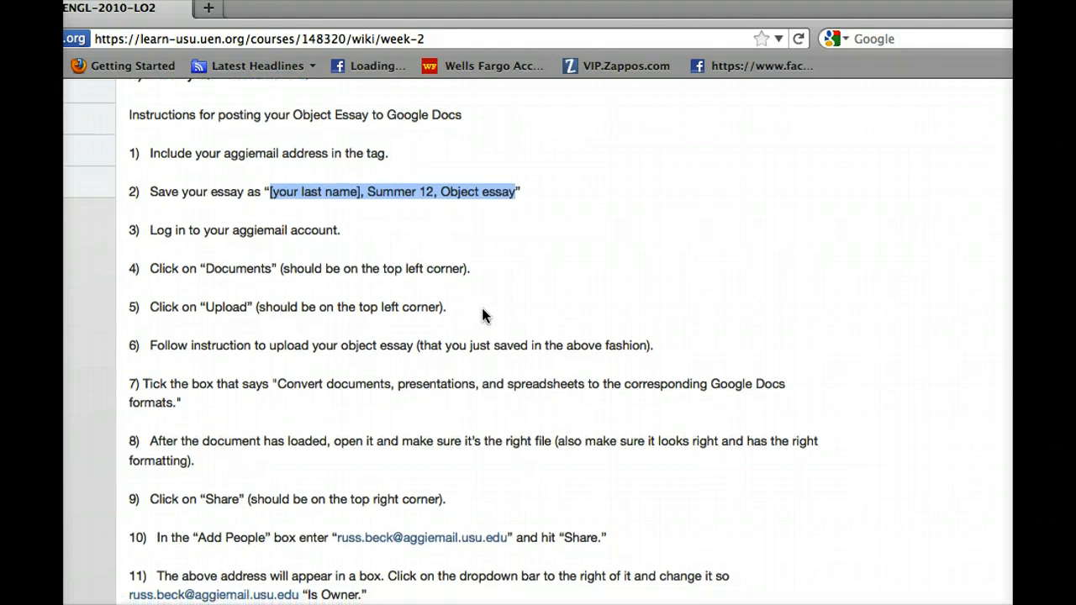
scroll(down, 3)
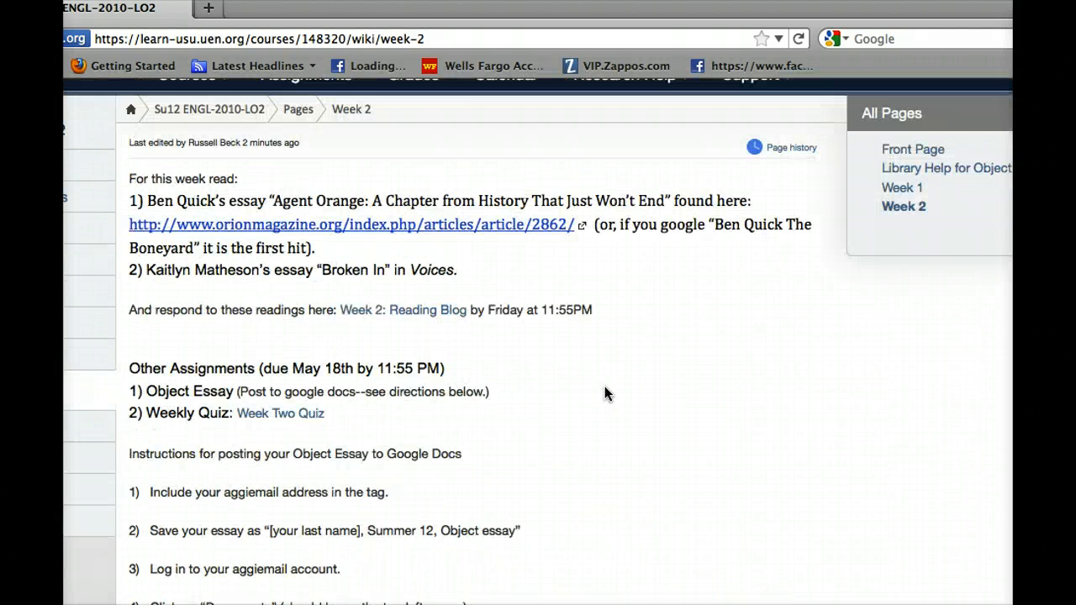
mouse_move(612, 421)
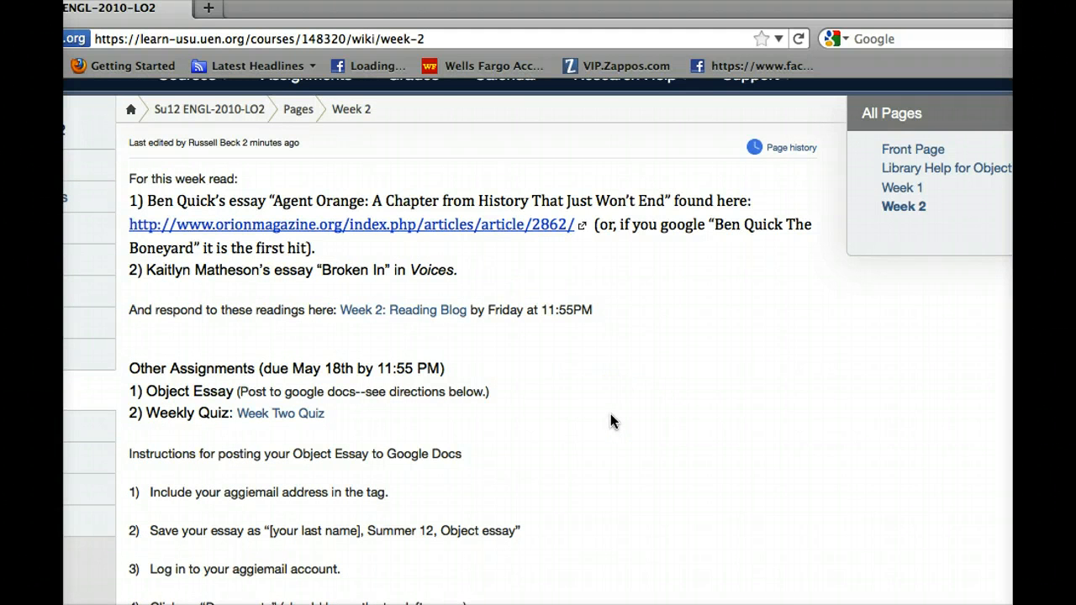